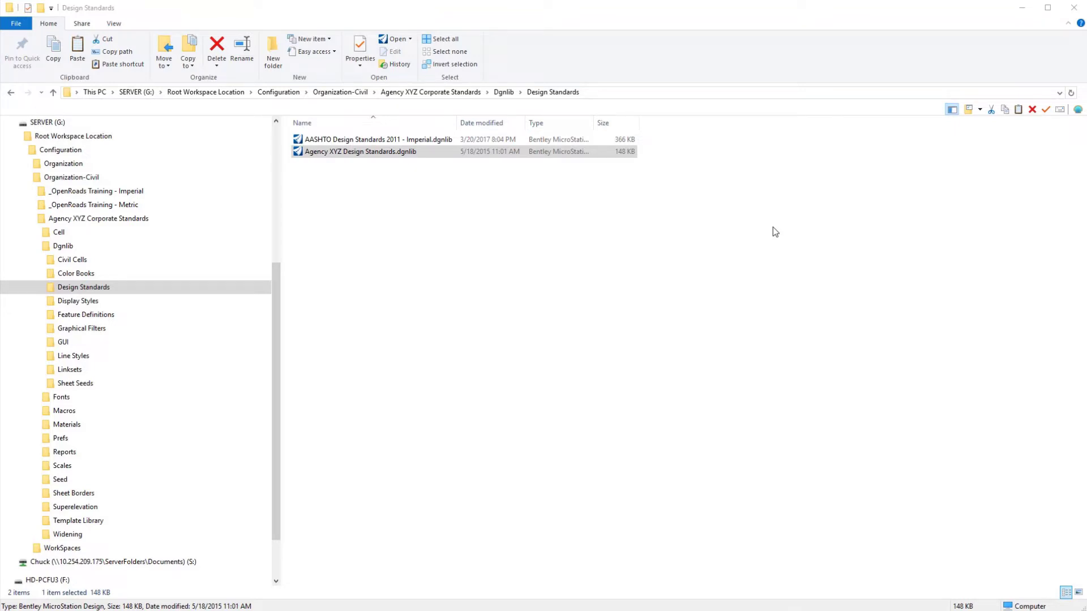
mouse_move(448, 305)
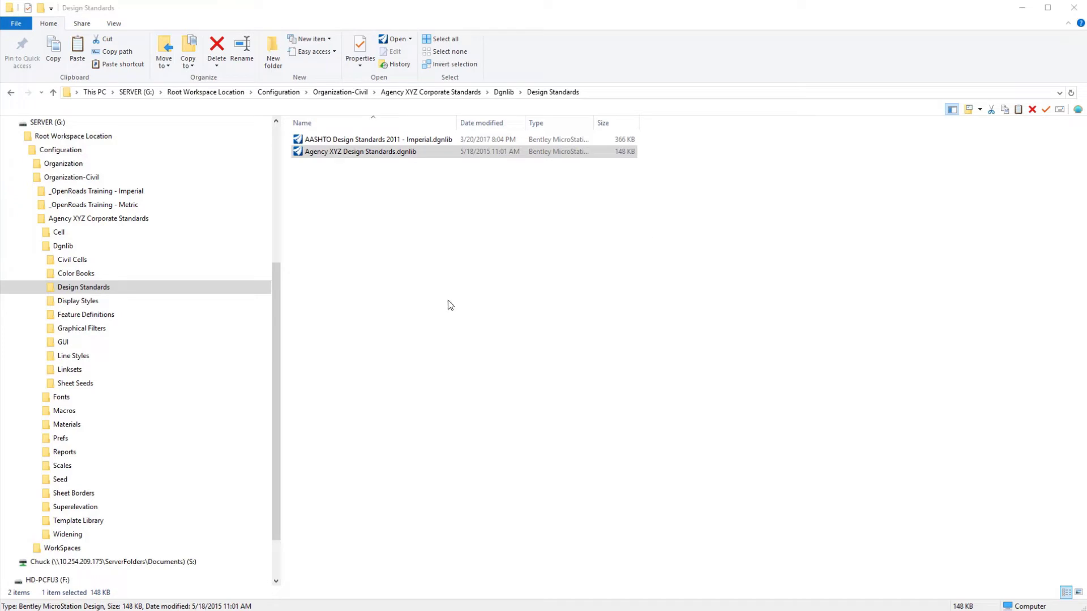
mouse_move(456, 291)
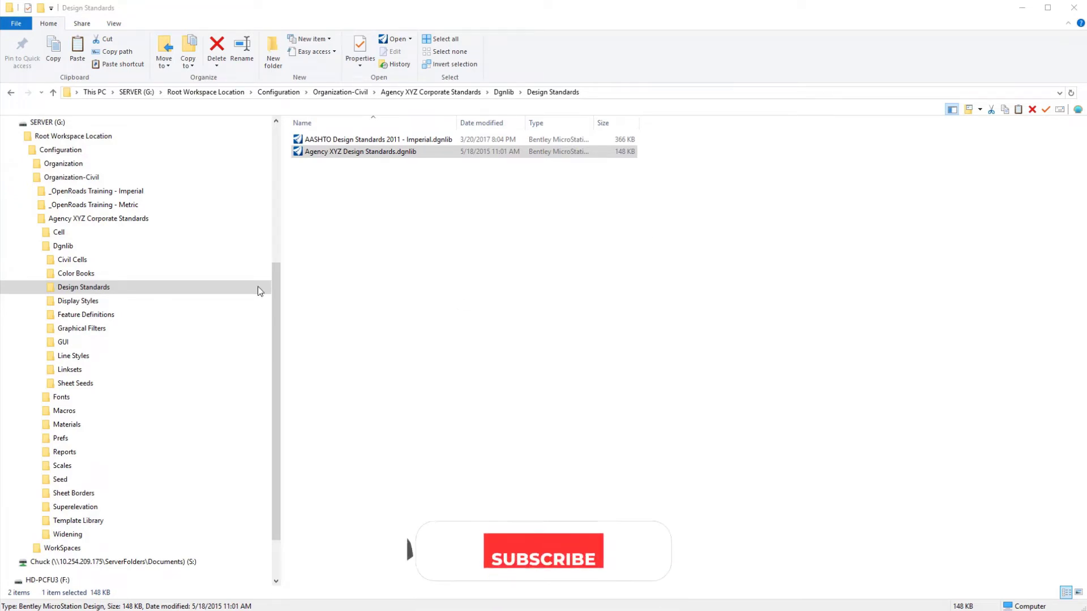
left_click(83, 286)
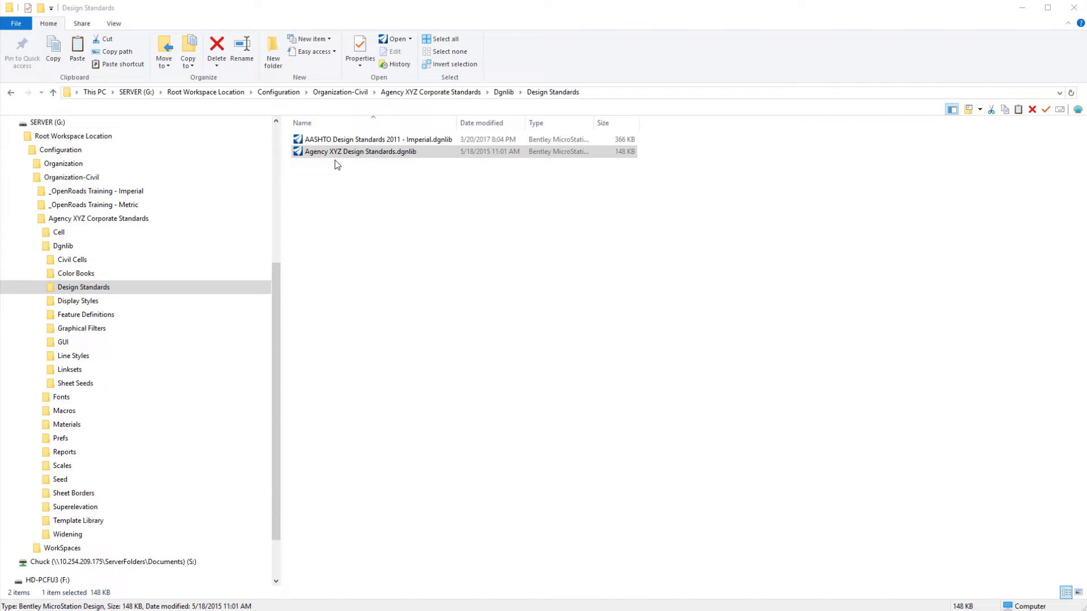
mouse_move(396, 163)
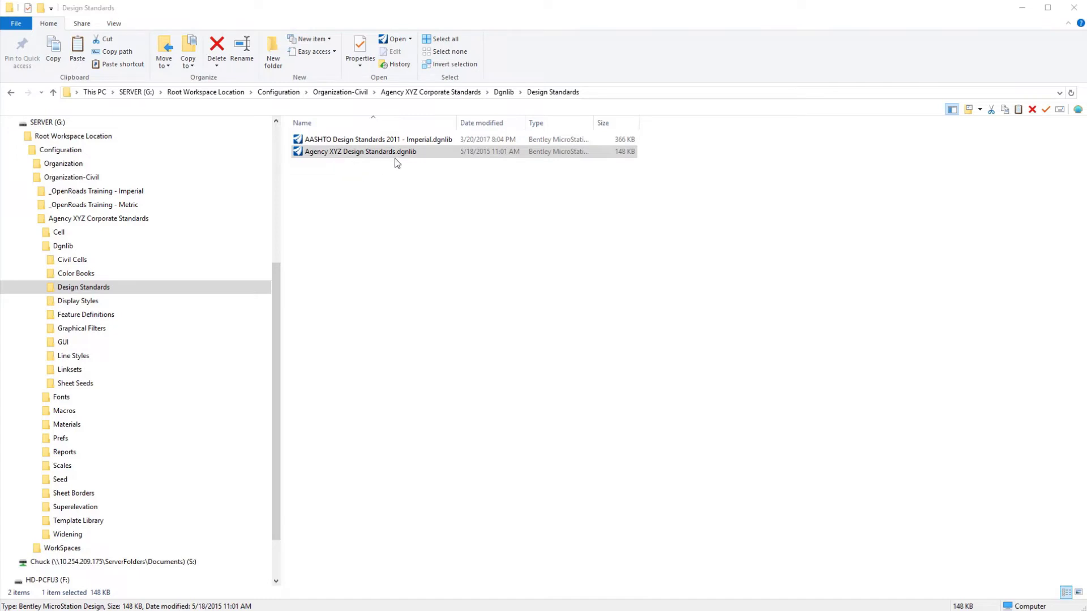
mouse_move(398, 178)
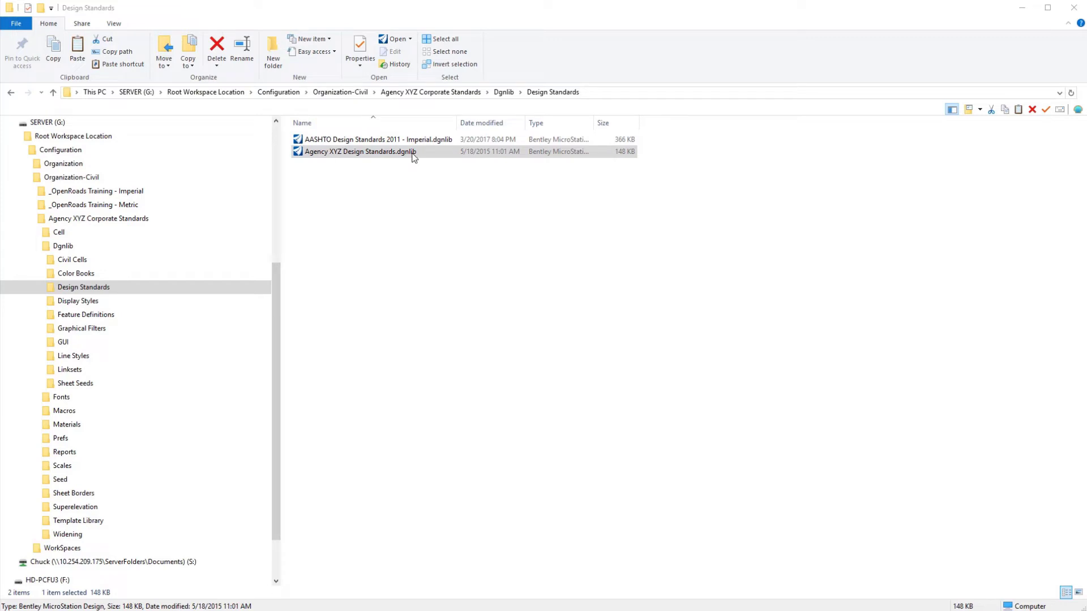
mouse_move(402, 162)
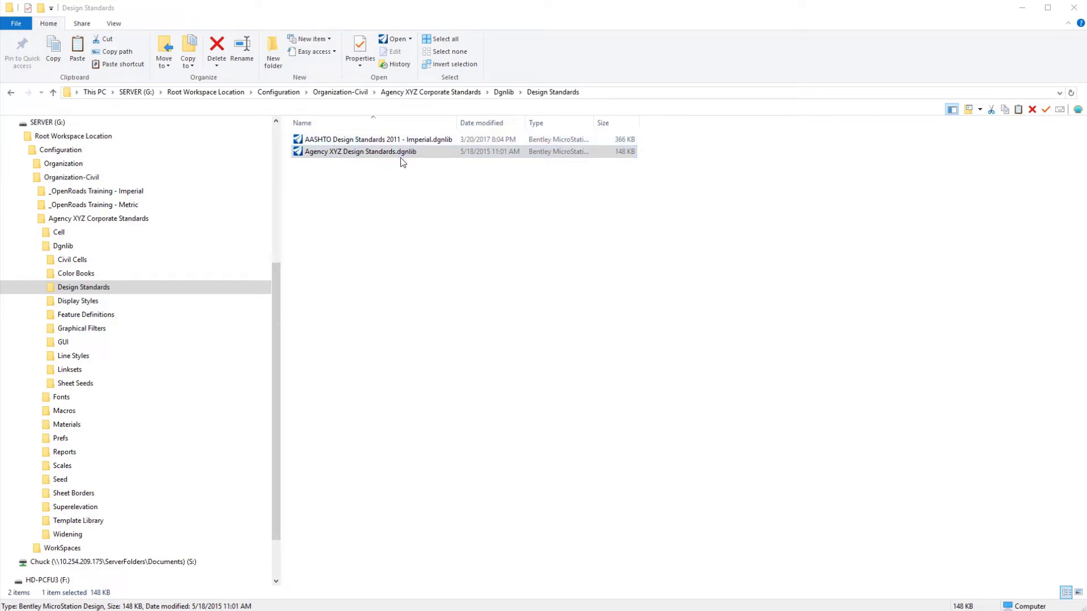